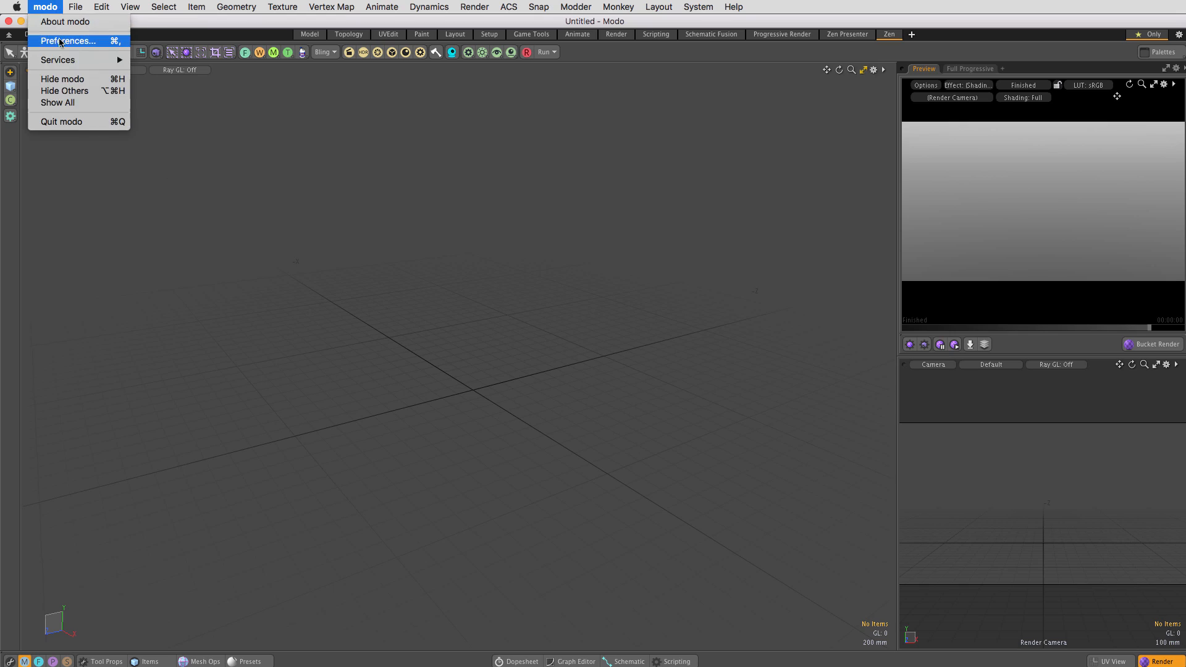
Review Modo's Auto-Save preferences, then close the Preferences window
click(66, 41)
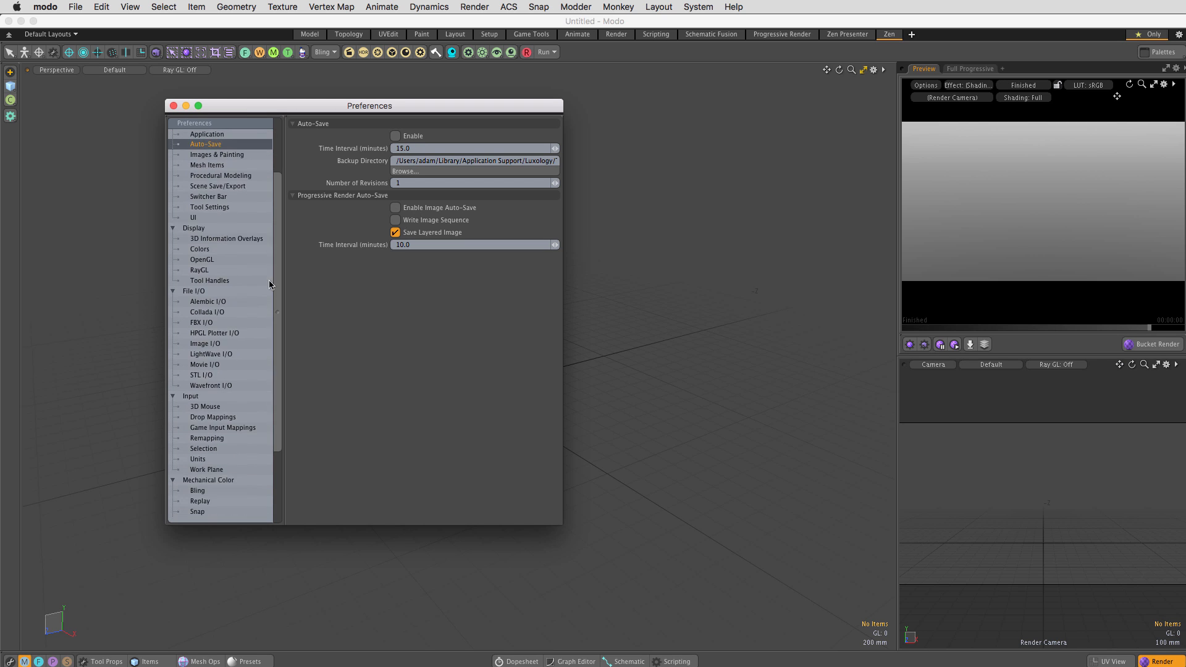
click(227, 238)
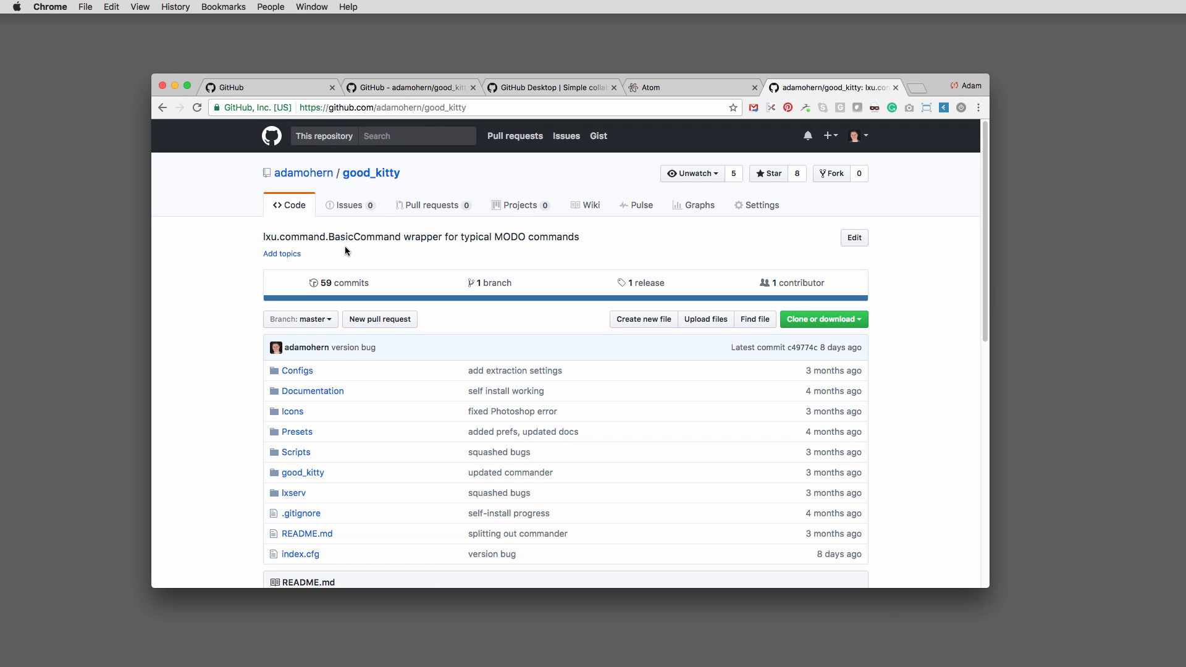
Download the good_kitty repository from GitHub as a ZIP
click(711, 5)
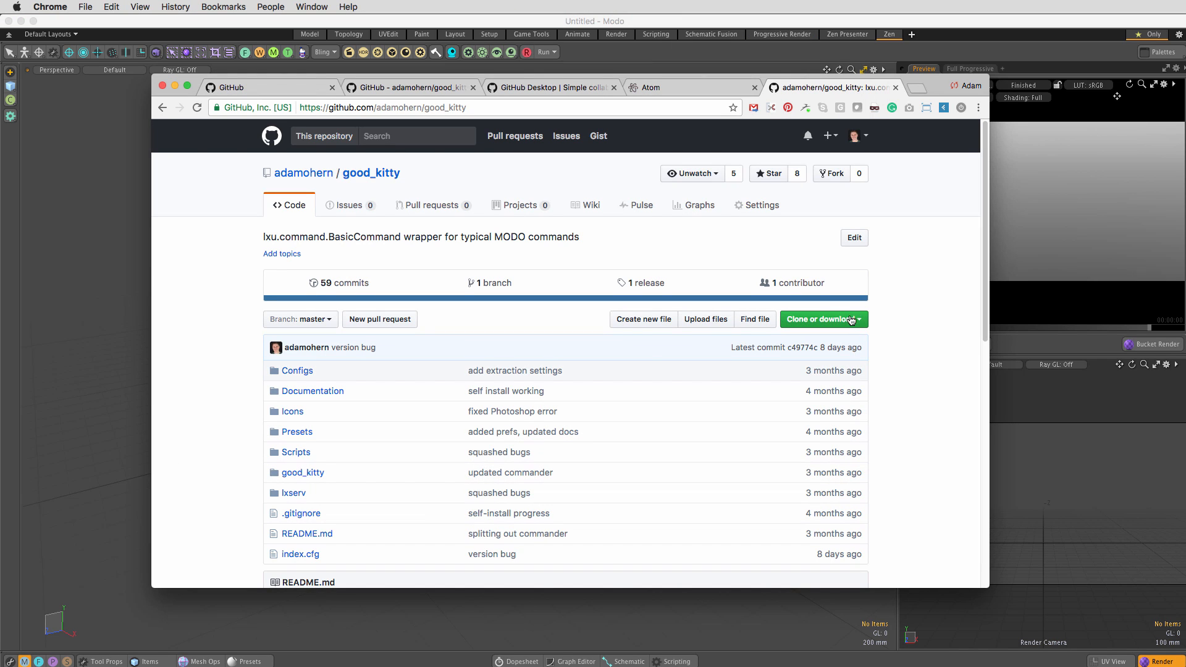
click(814, 415)
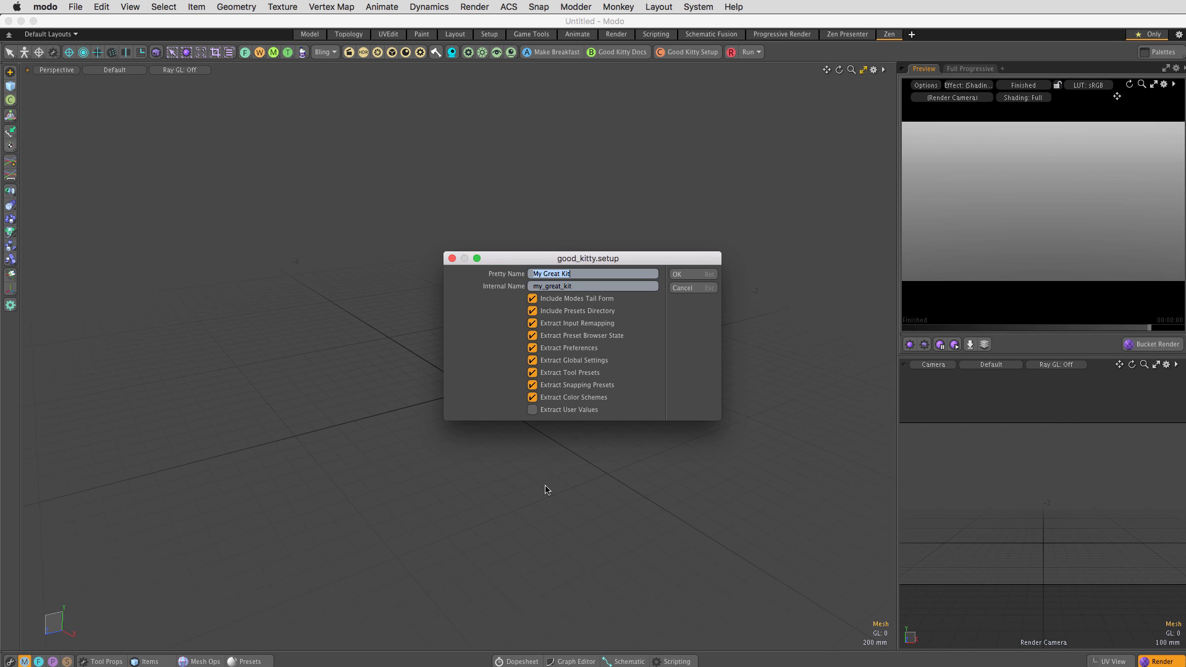
Create the kit named Adam's Preferences (internal adams_prefs) and dismiss the Kit Initialized notice
text(Adam's Prefer)
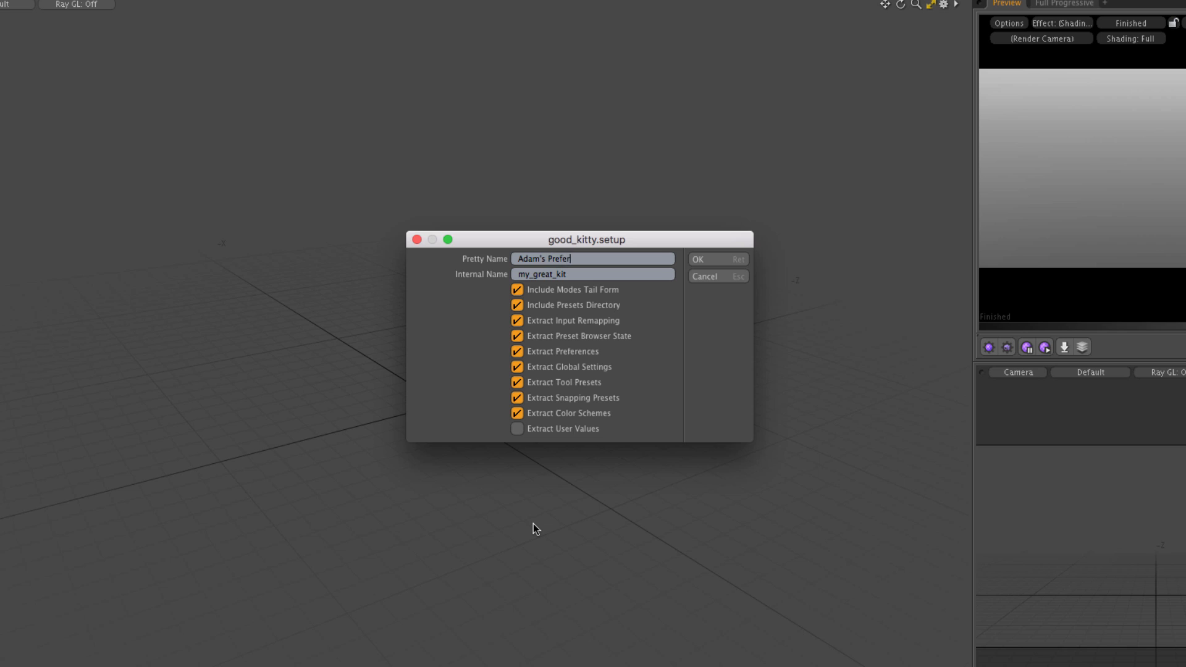
text(adams_prefs)
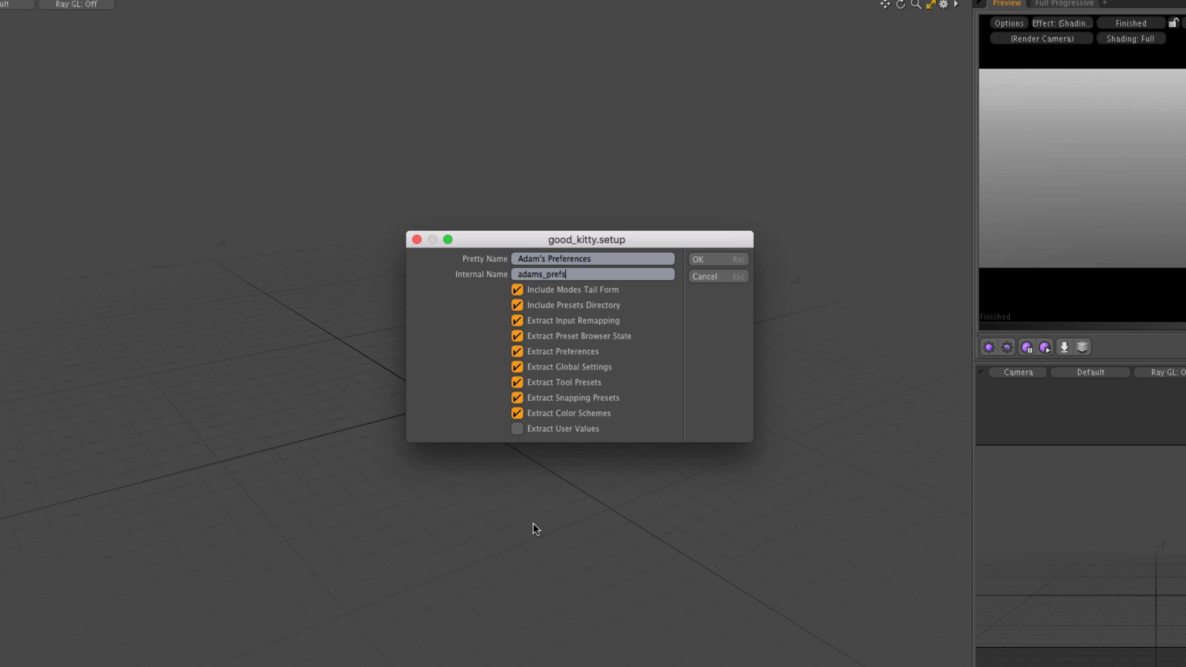
click(517, 290)
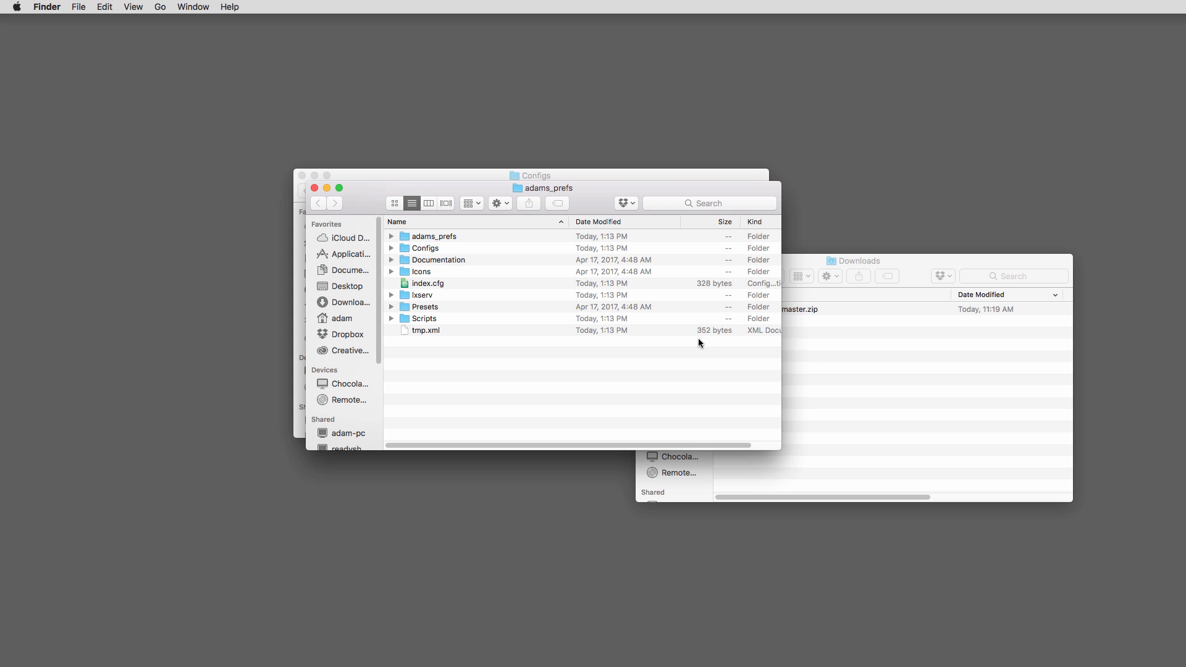
mouse_move(507, 364)
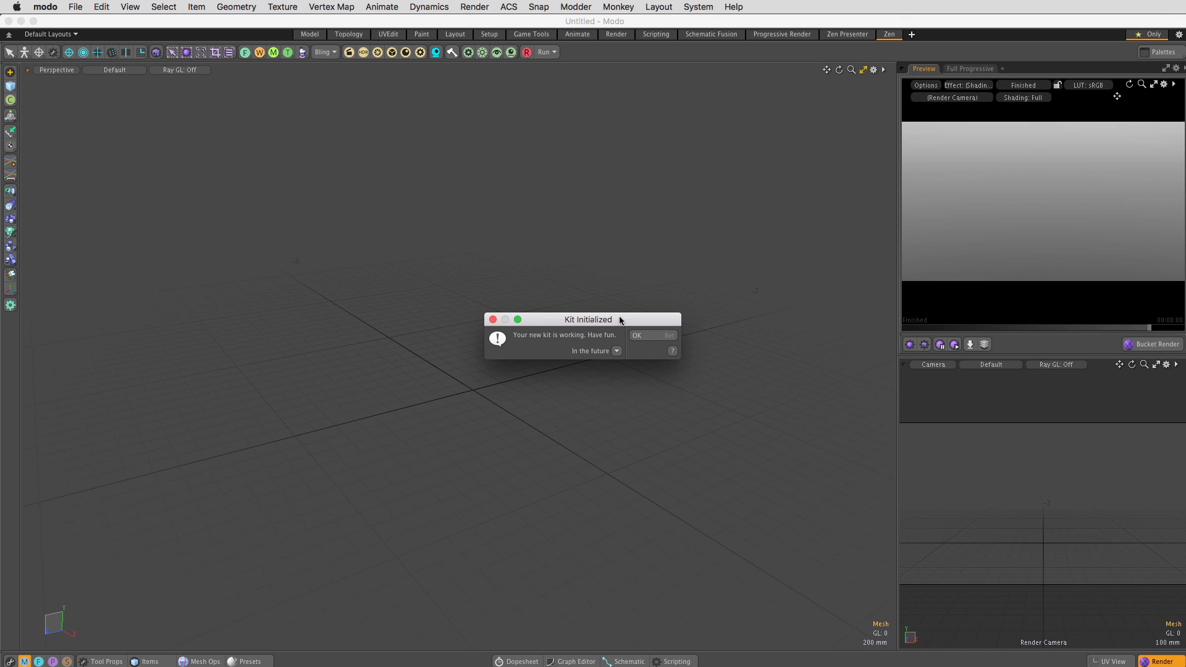
click(704, 6)
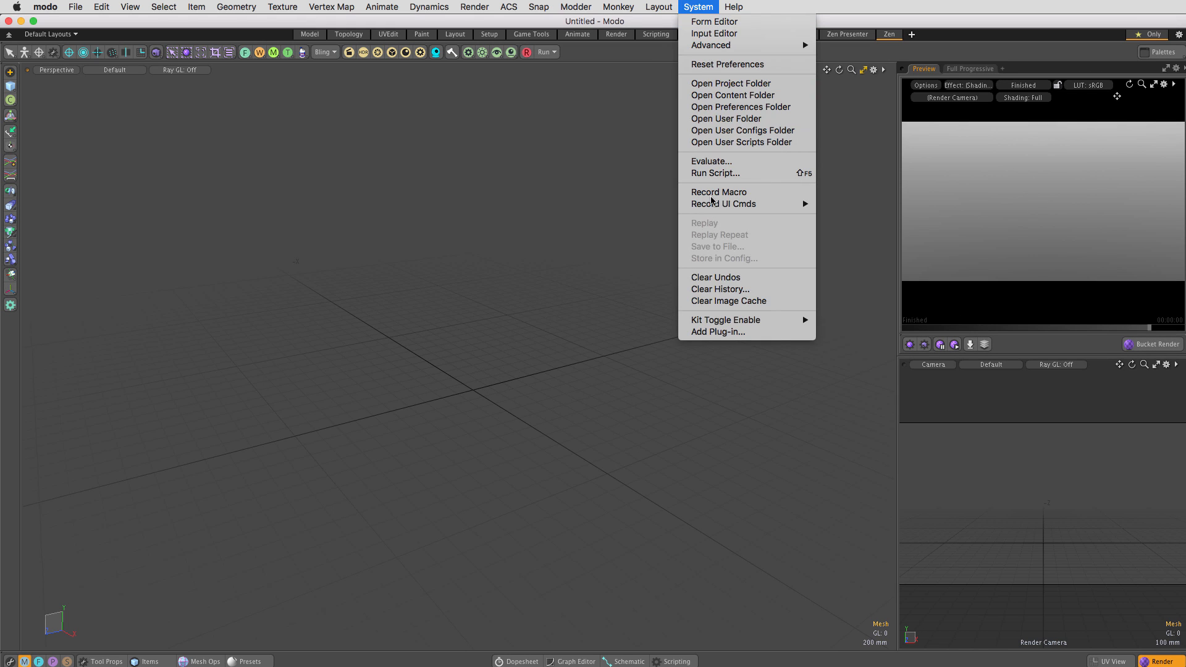
click(726, 320)
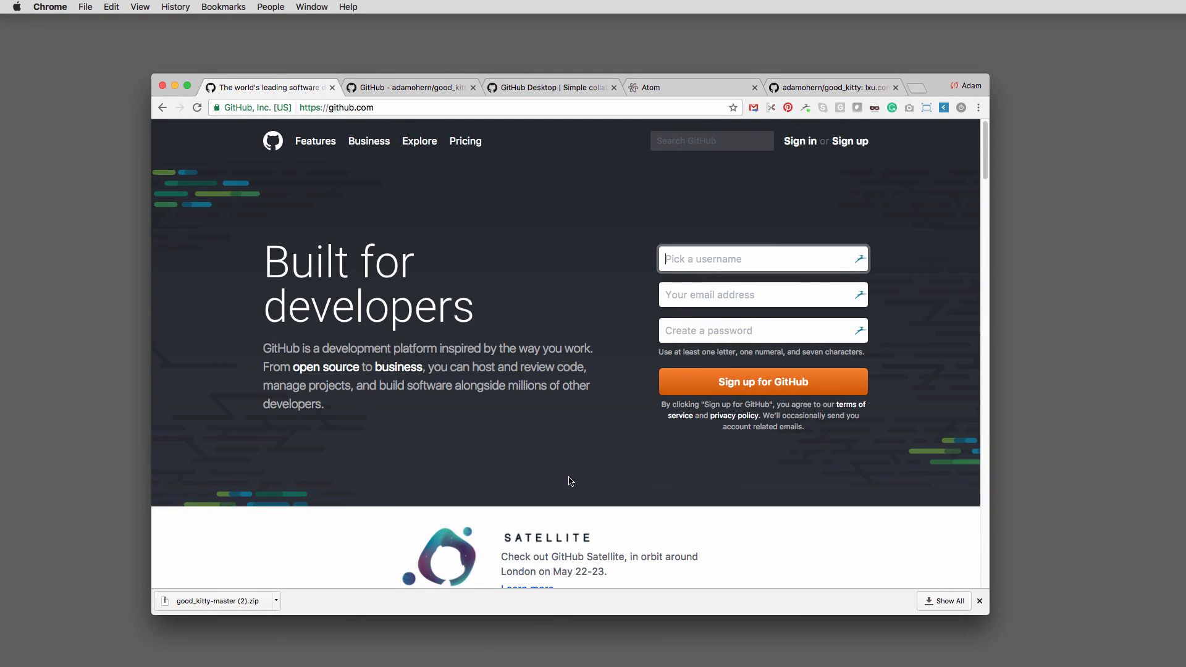
mouse_move(807, 146)
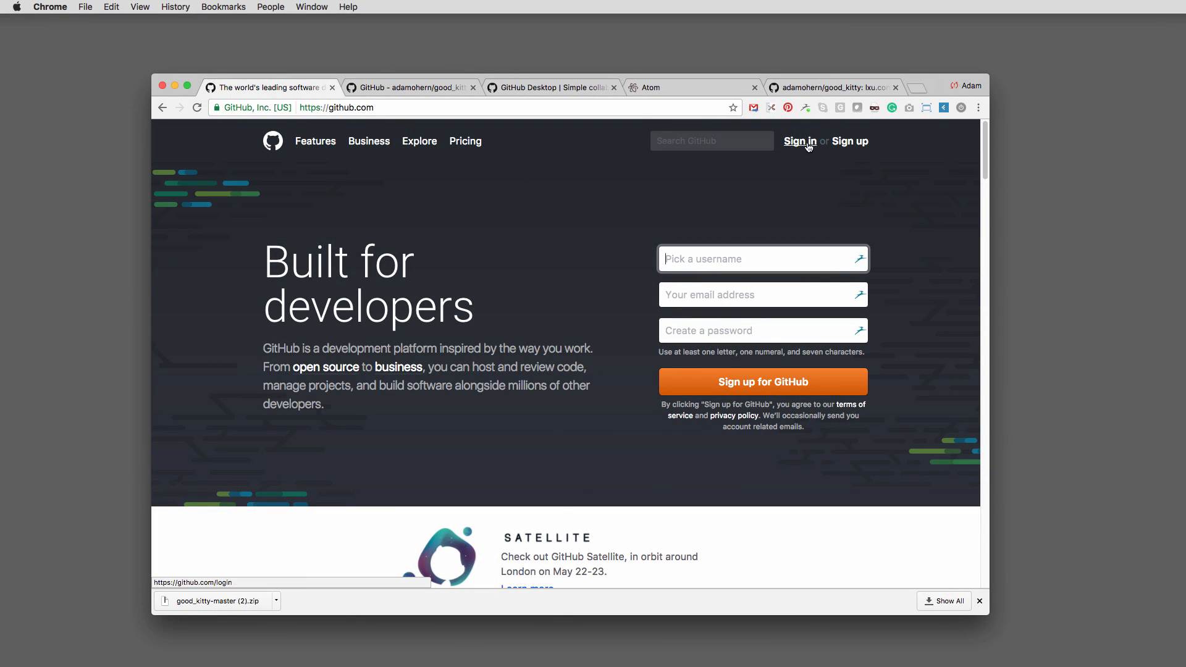
Sign in to GitHub, then launch GitHub Desktop with a 'github gui' search
click(800, 141)
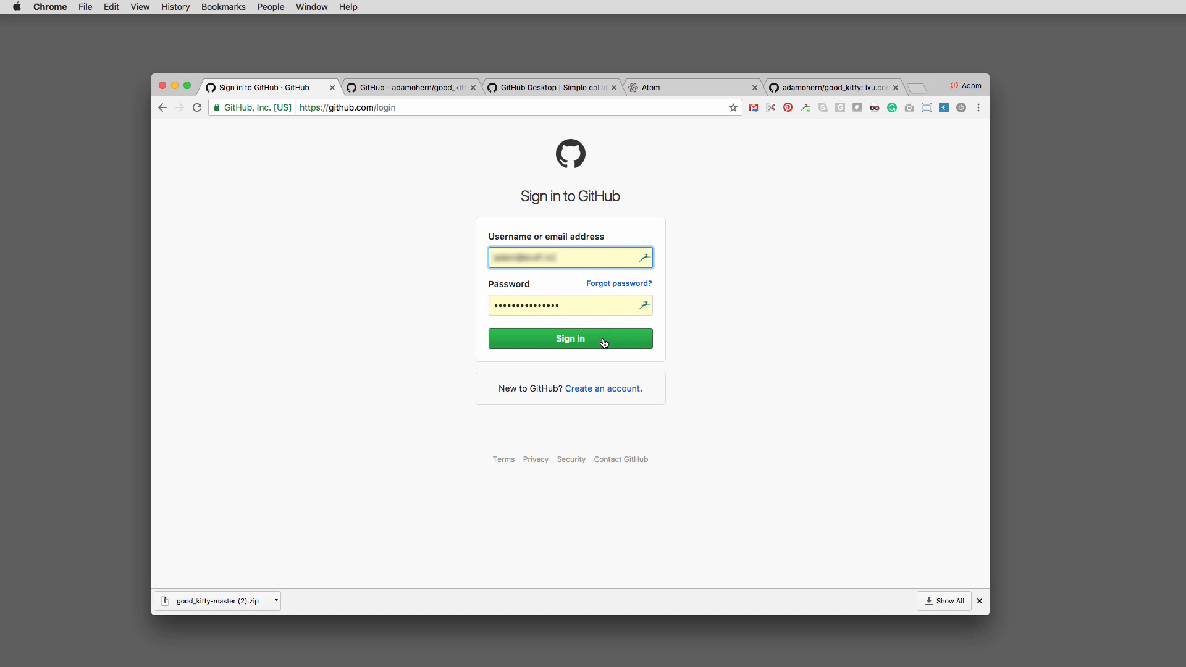
click(570, 338)
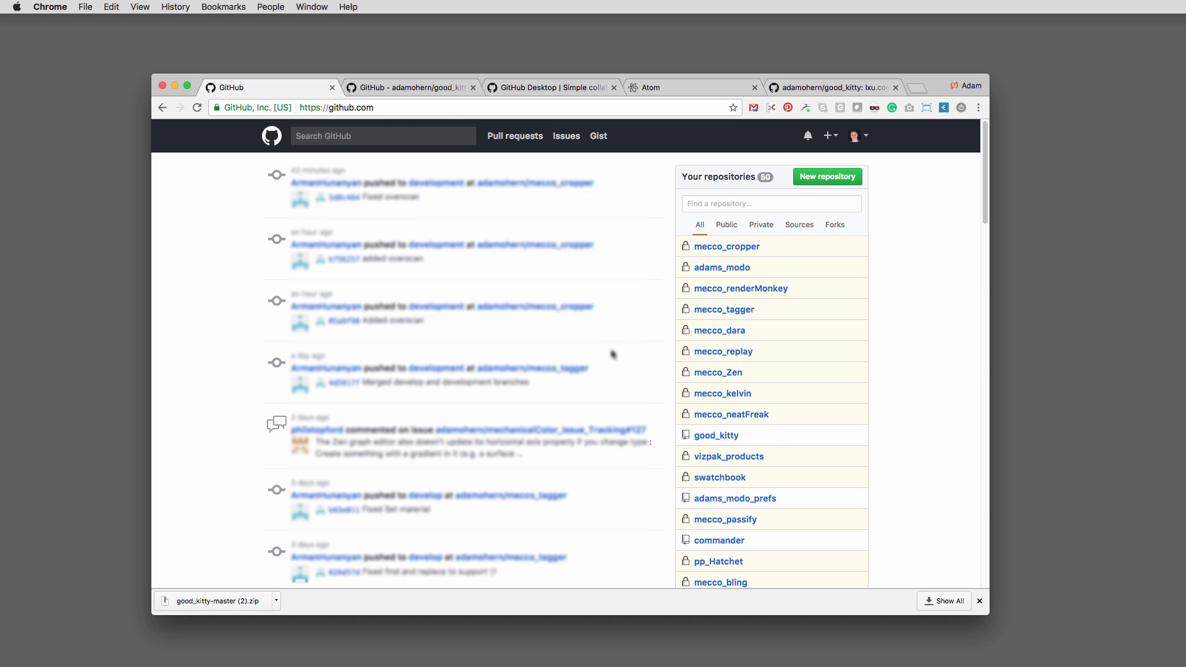
mouse_move(612, 356)
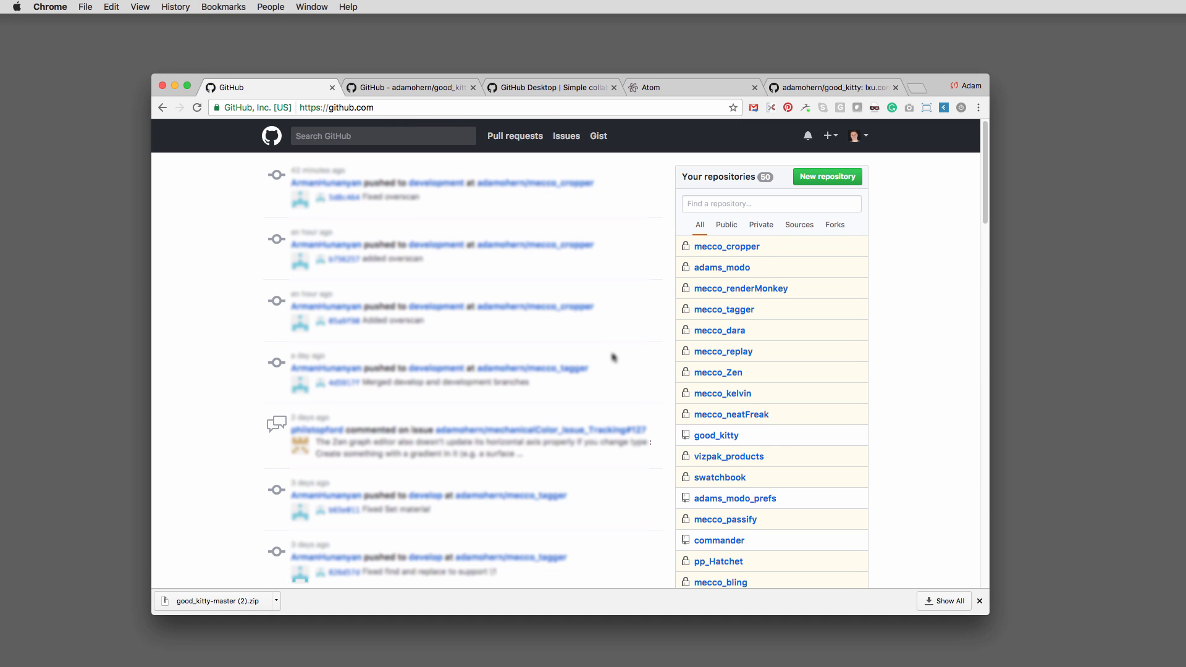
mouse_move(610, 359)
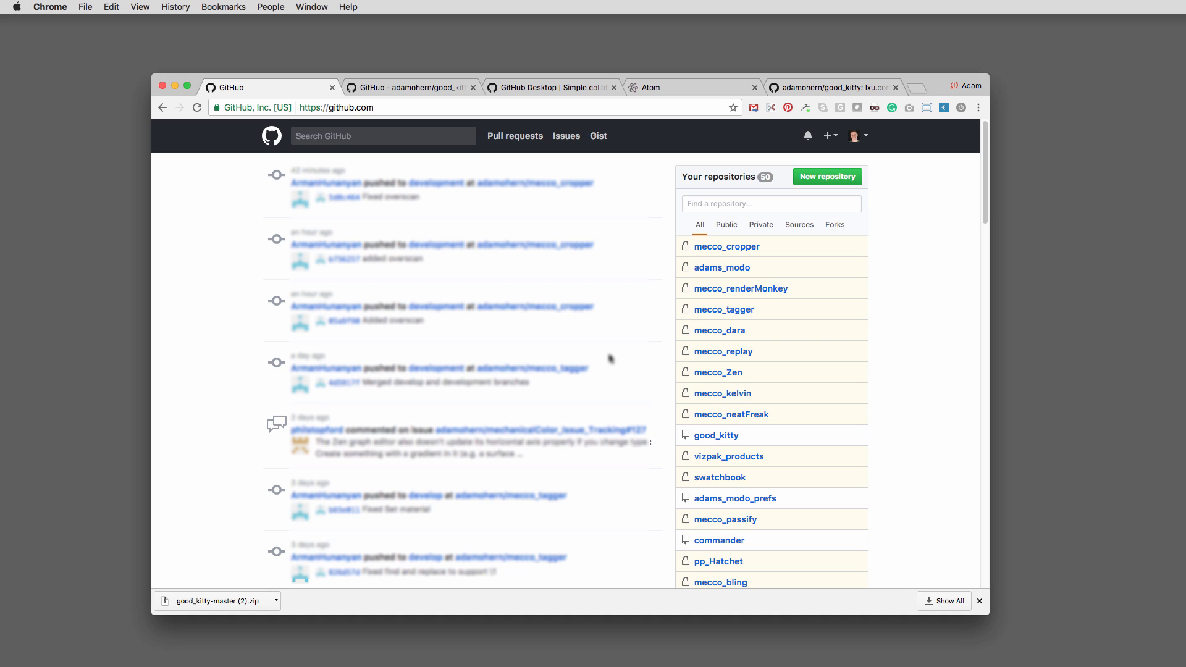
text(github gui)
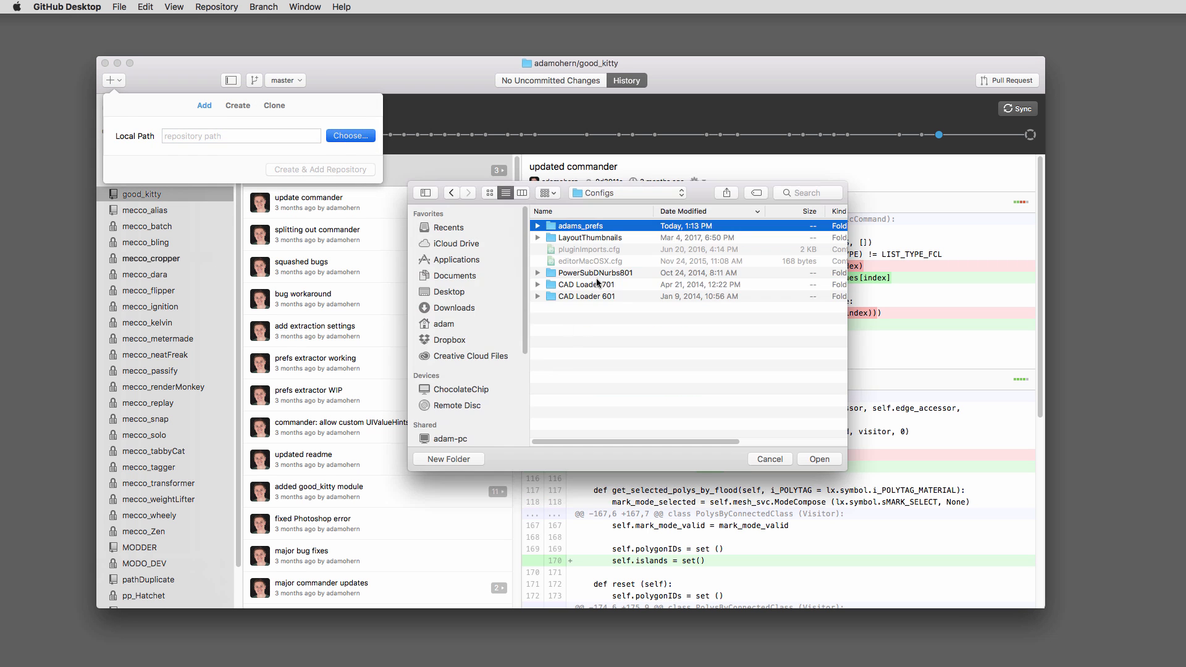
Add adams_prefs as a local repository and commit its 26 files as 'initialize and get ready for awesome'
click(819, 458)
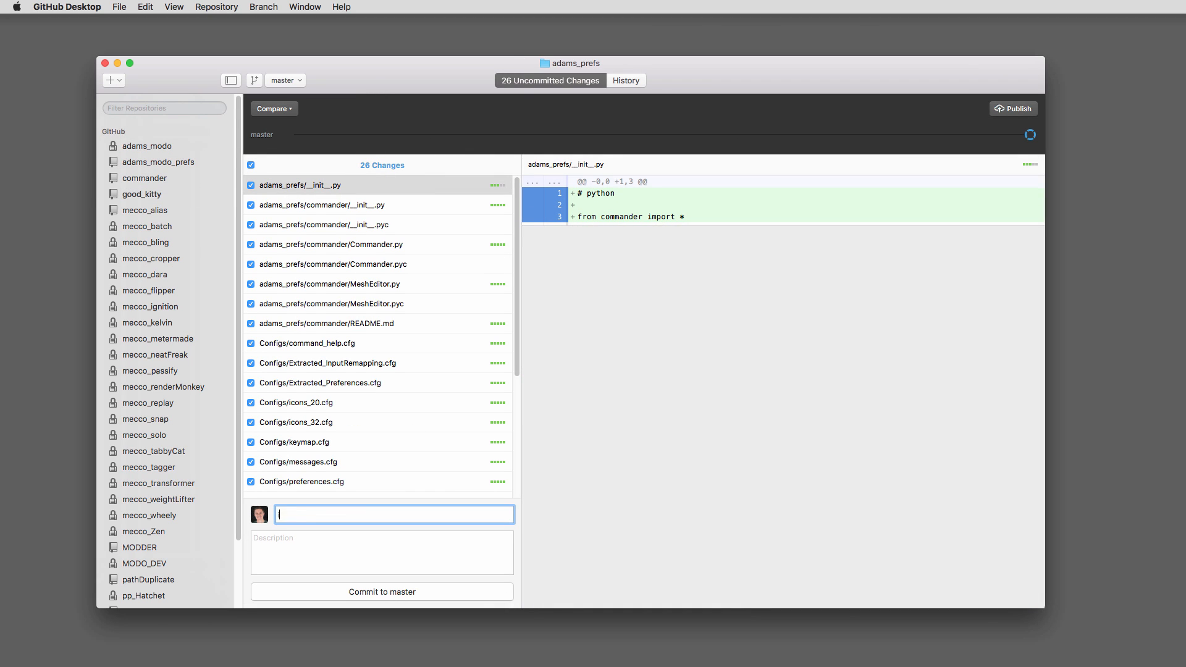
click(381, 592)
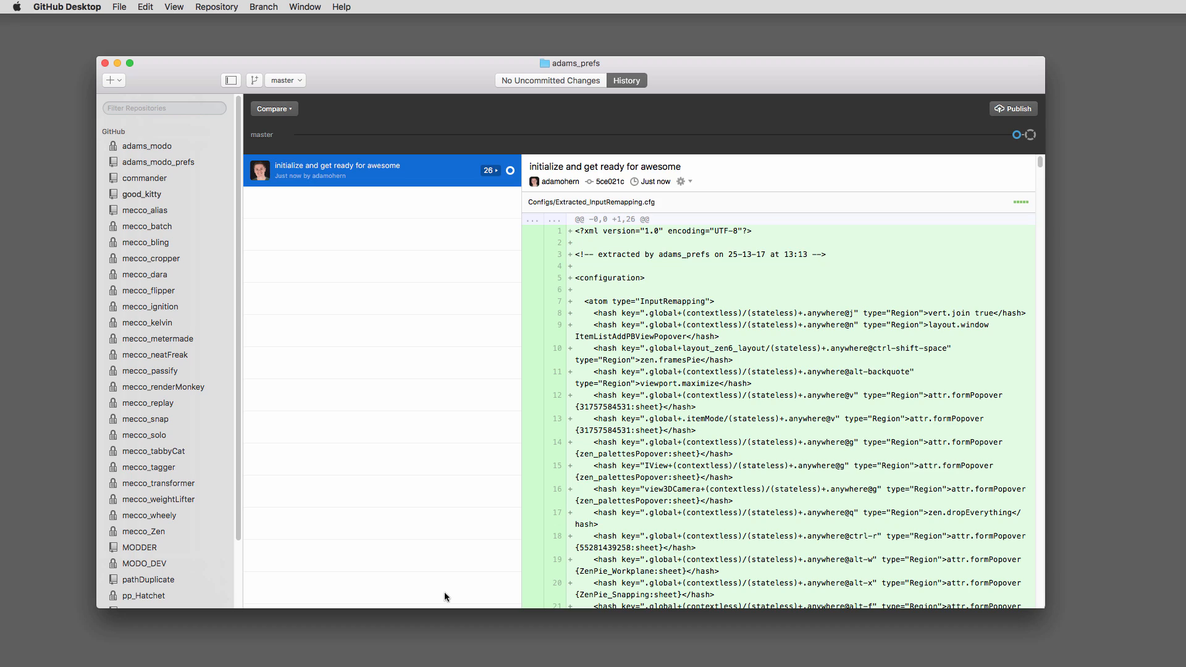
Publish adams_prefs as a private repository and view it on GitHub
click(1013, 109)
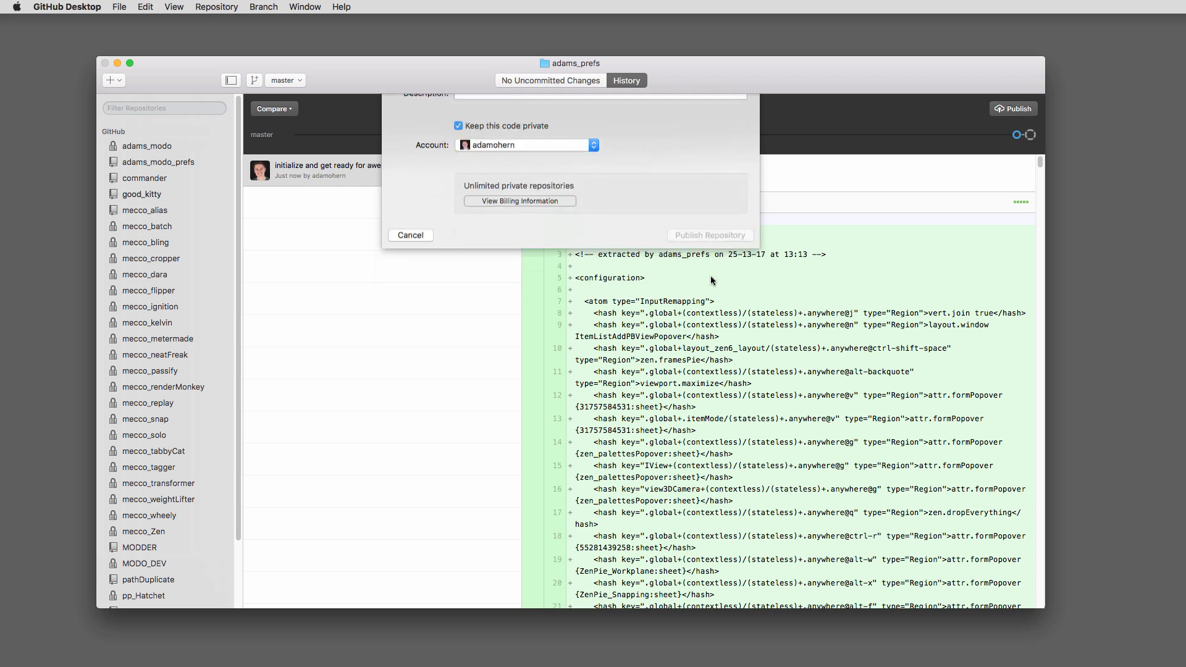
click(710, 235)
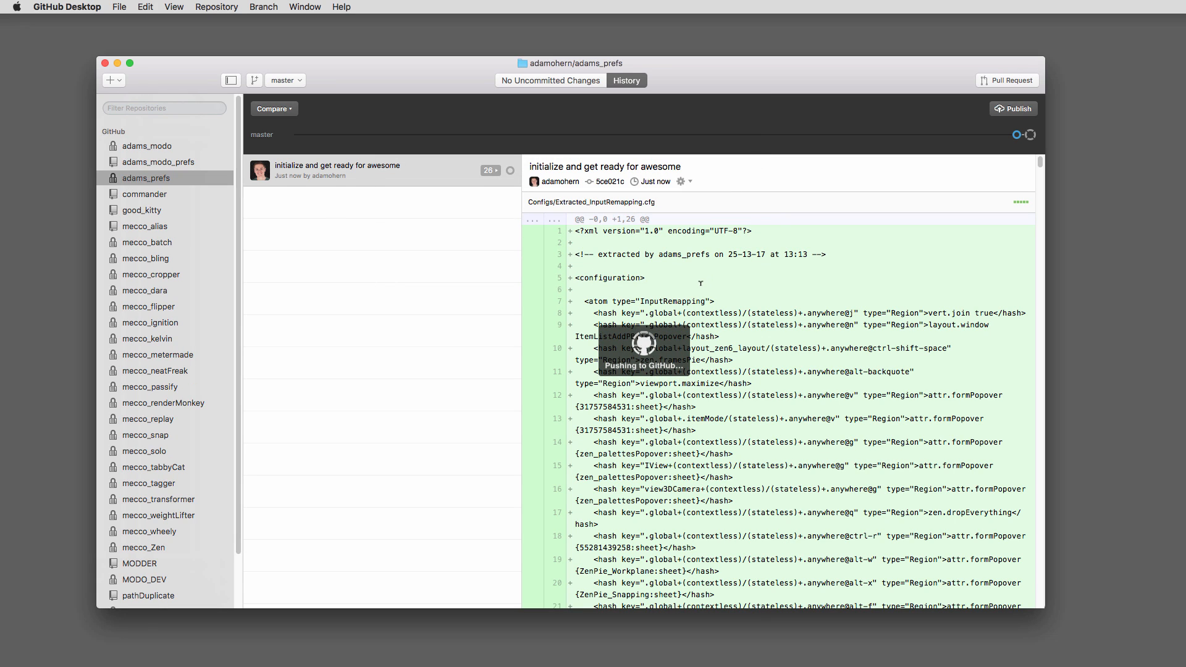
right_click(147, 178)
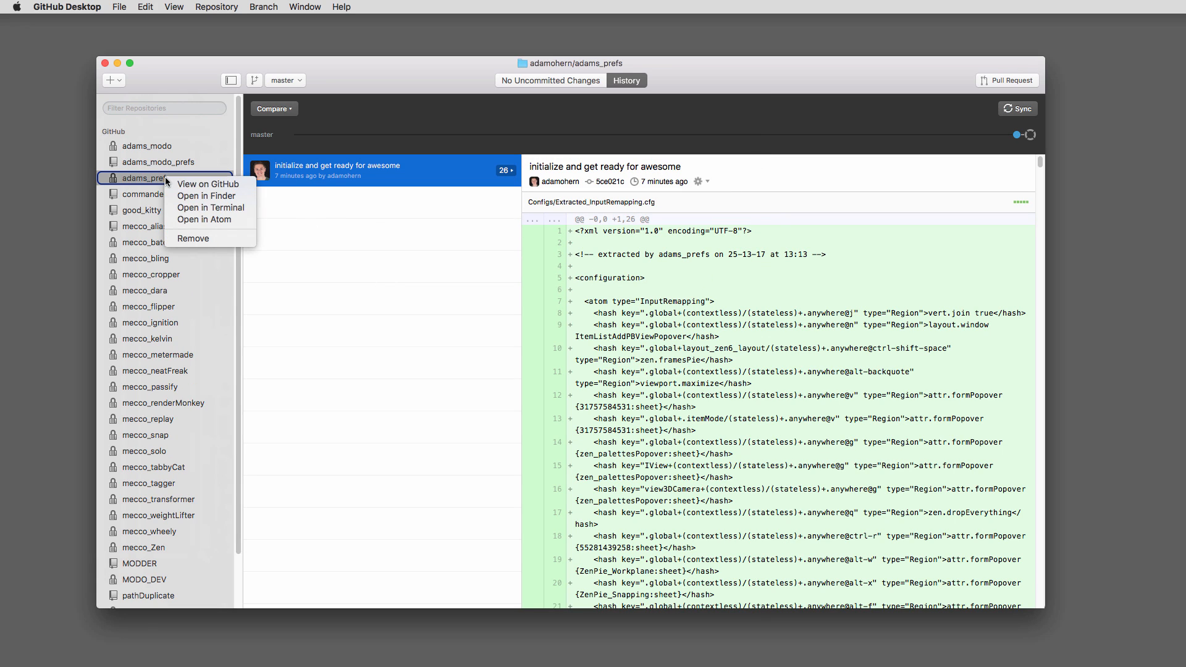
click(208, 184)
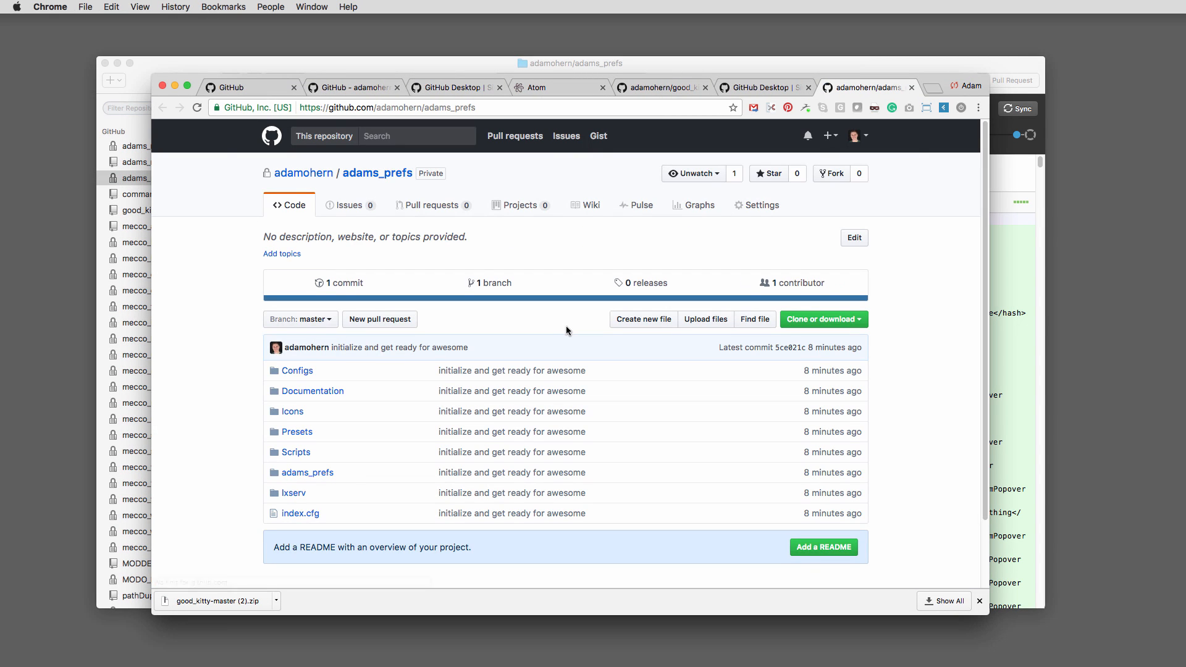
mouse_move(986, 254)
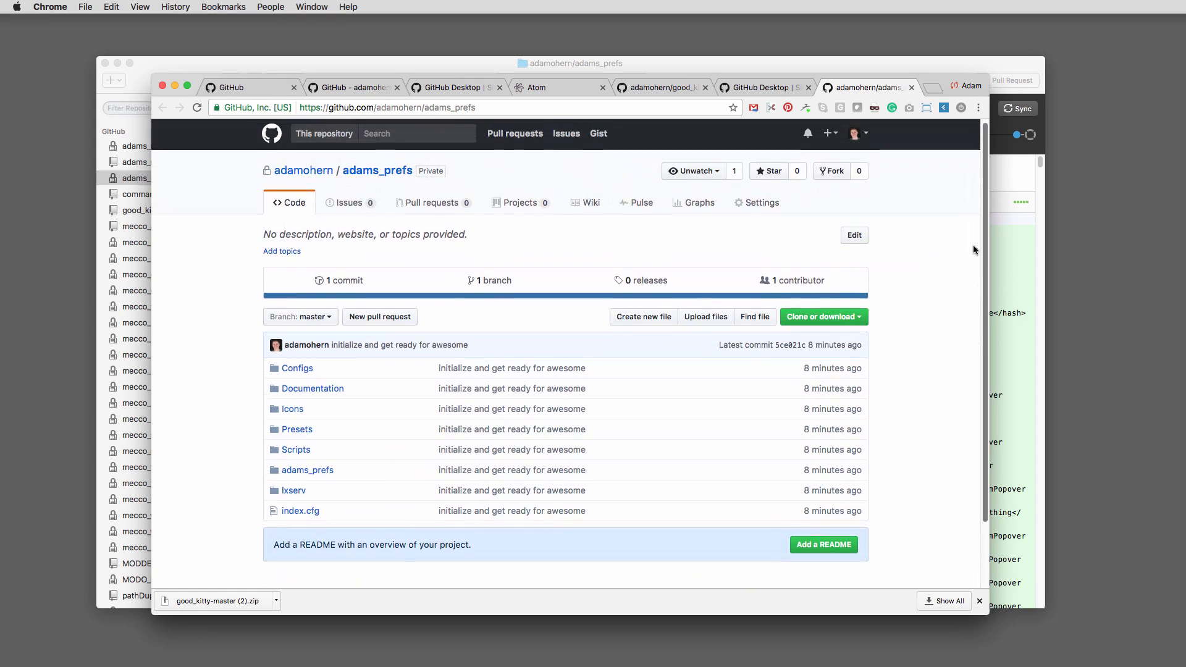
Open the adams_prefs folder in Finder and delete unneeded files, leaving 23 deletions to commit
click(387, 107)
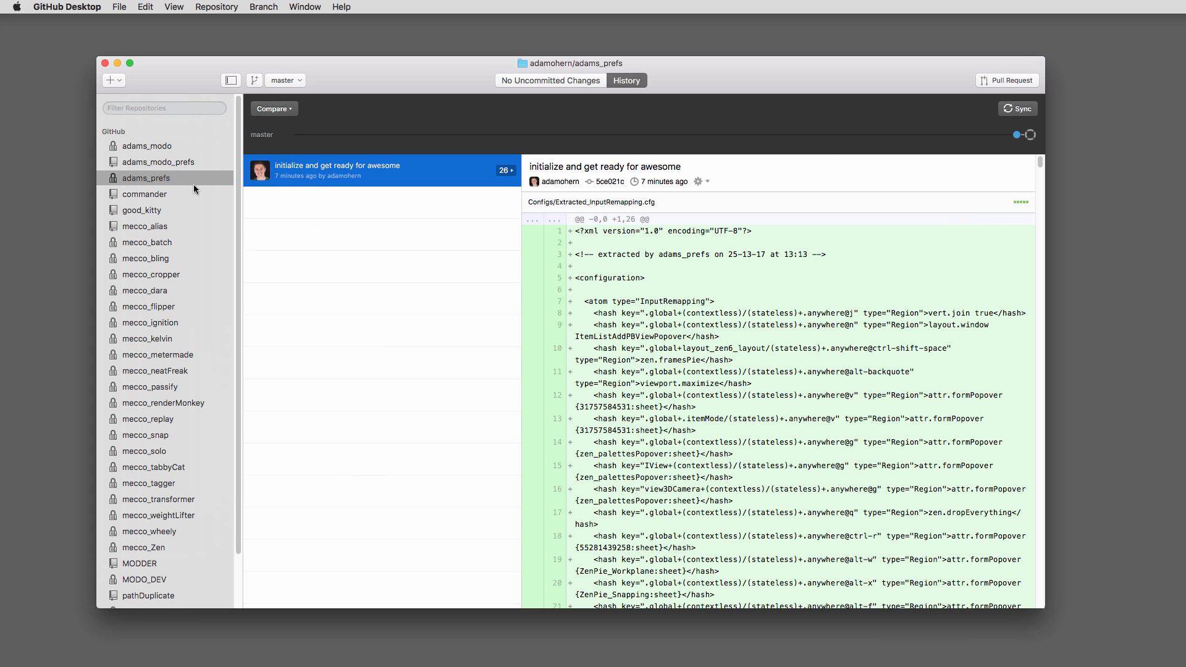
right_click(146, 178)
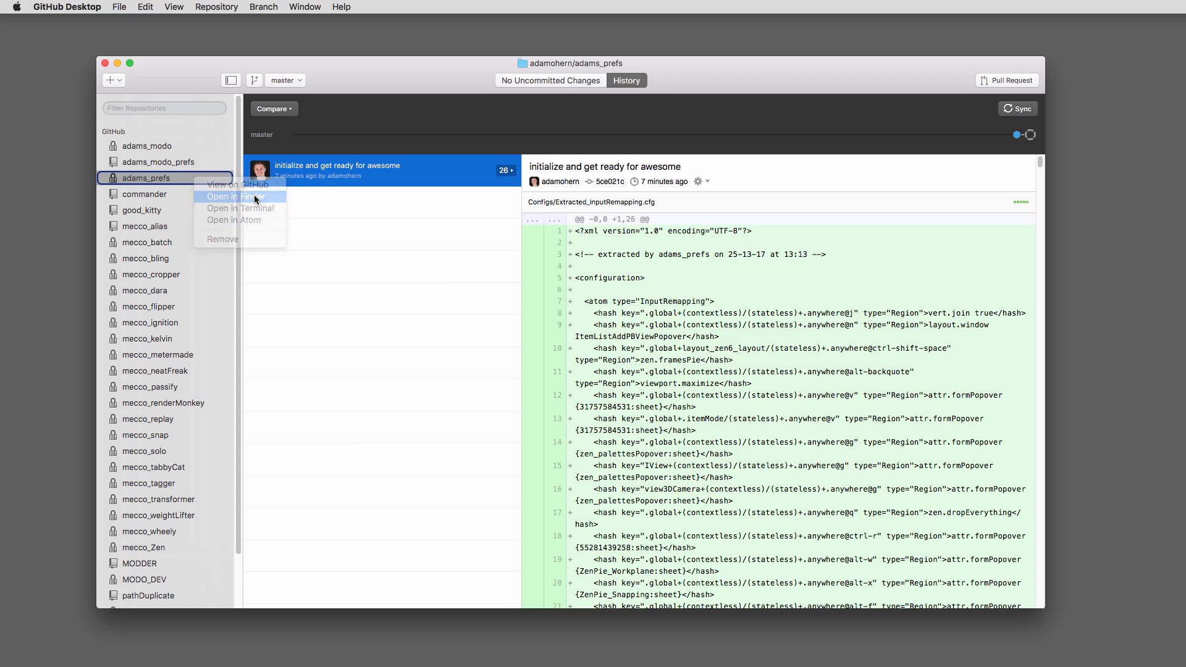
click(236, 197)
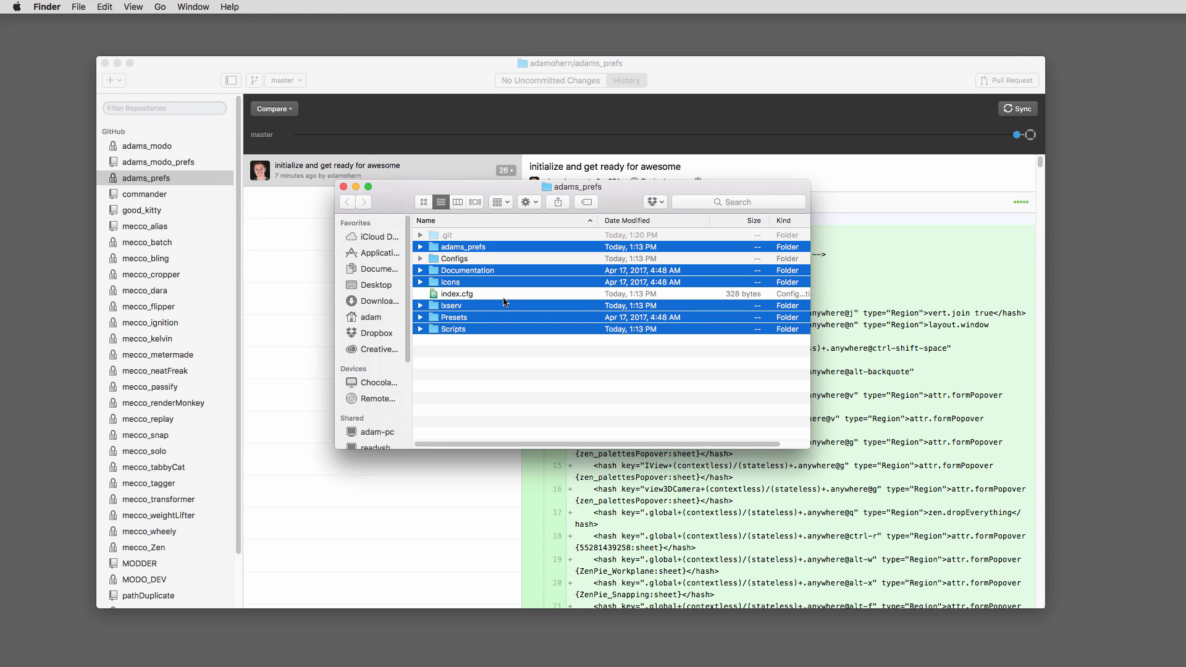
click(419, 258)
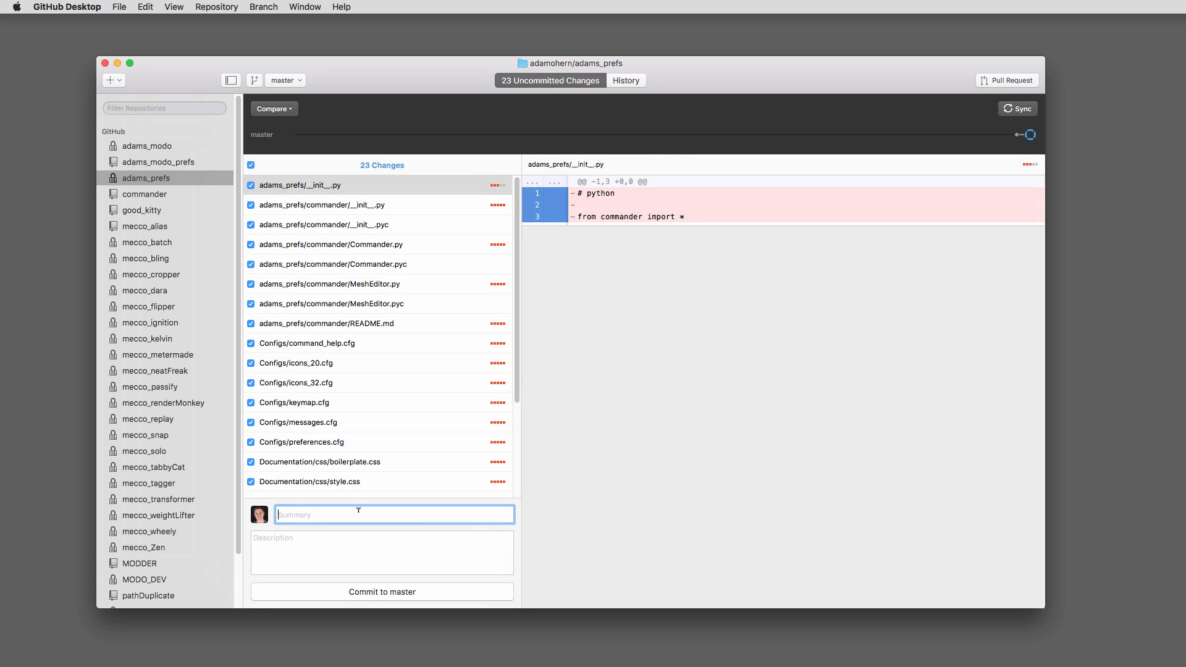
click(382, 592)
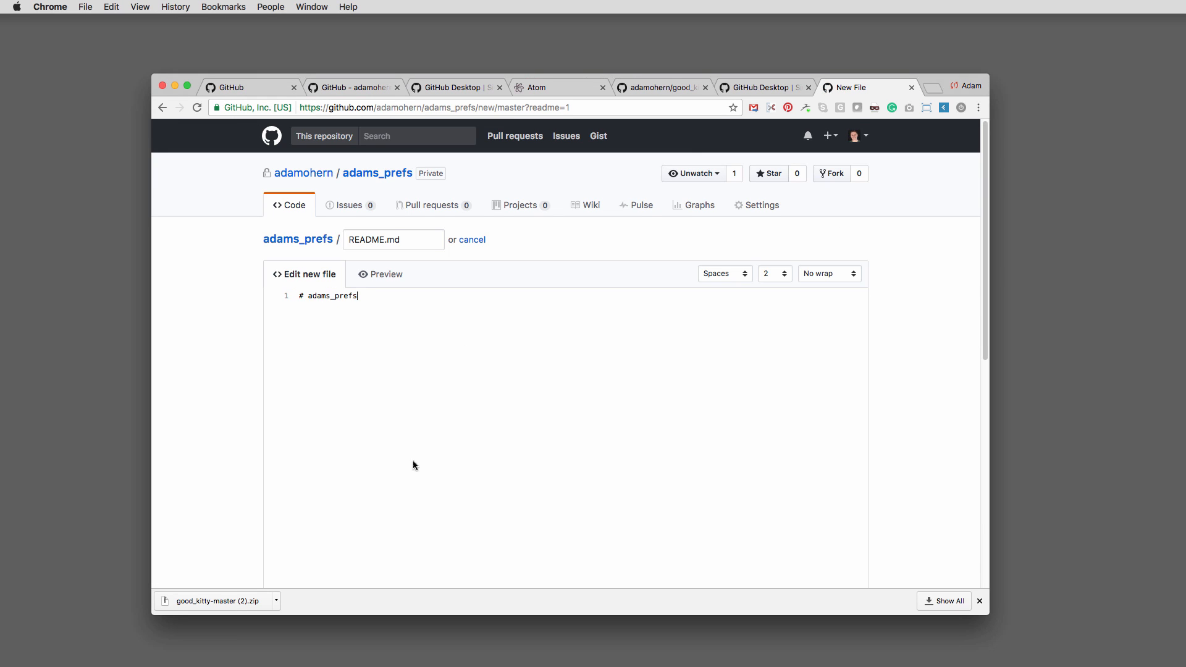
Write the README title, subheading 'The best preferences ever.' and bullet '- Does cool stuff.'
key(Enter)
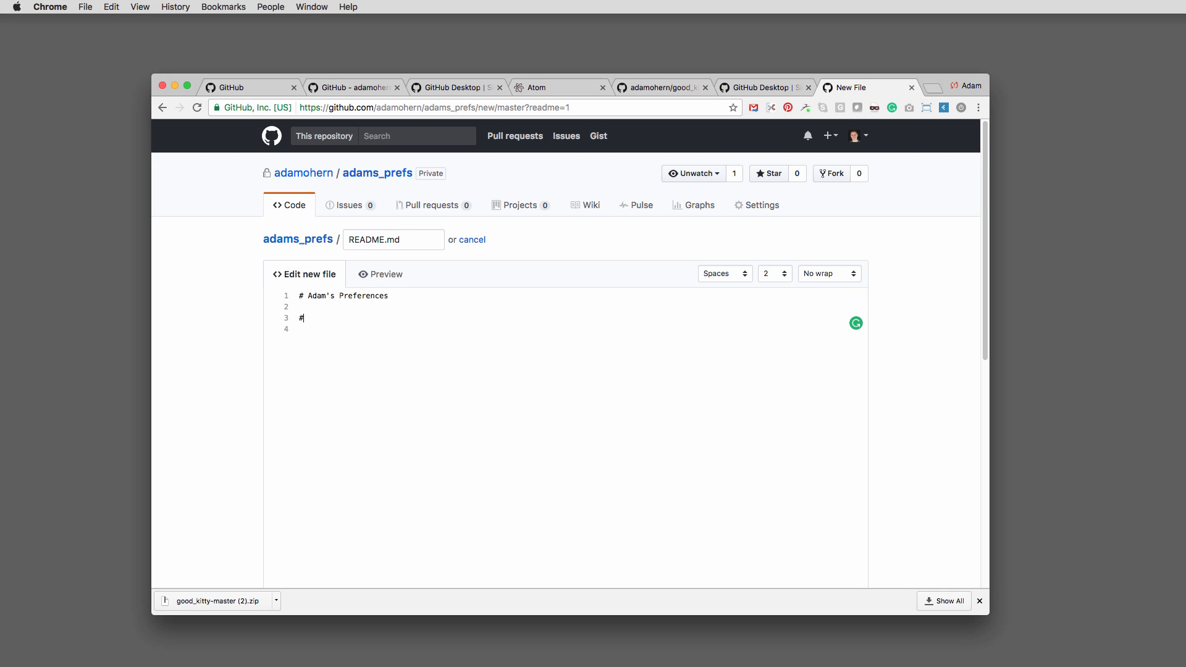
text(## The best preferences ever.)
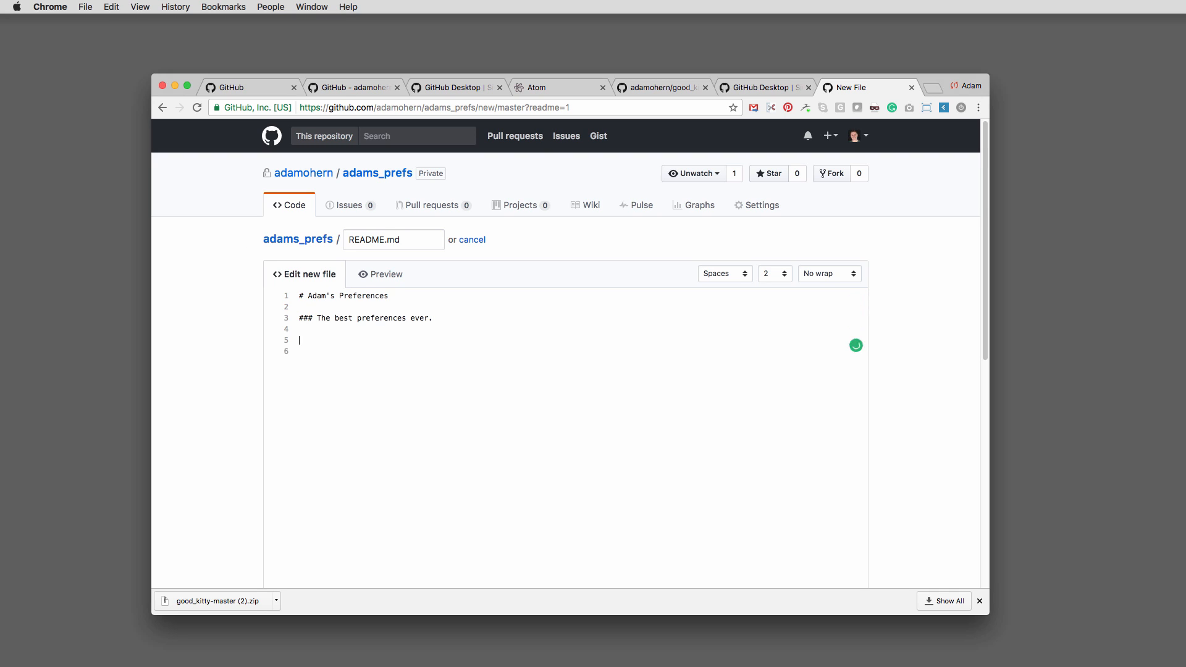
text(- Does cool stuff.)
text(a)
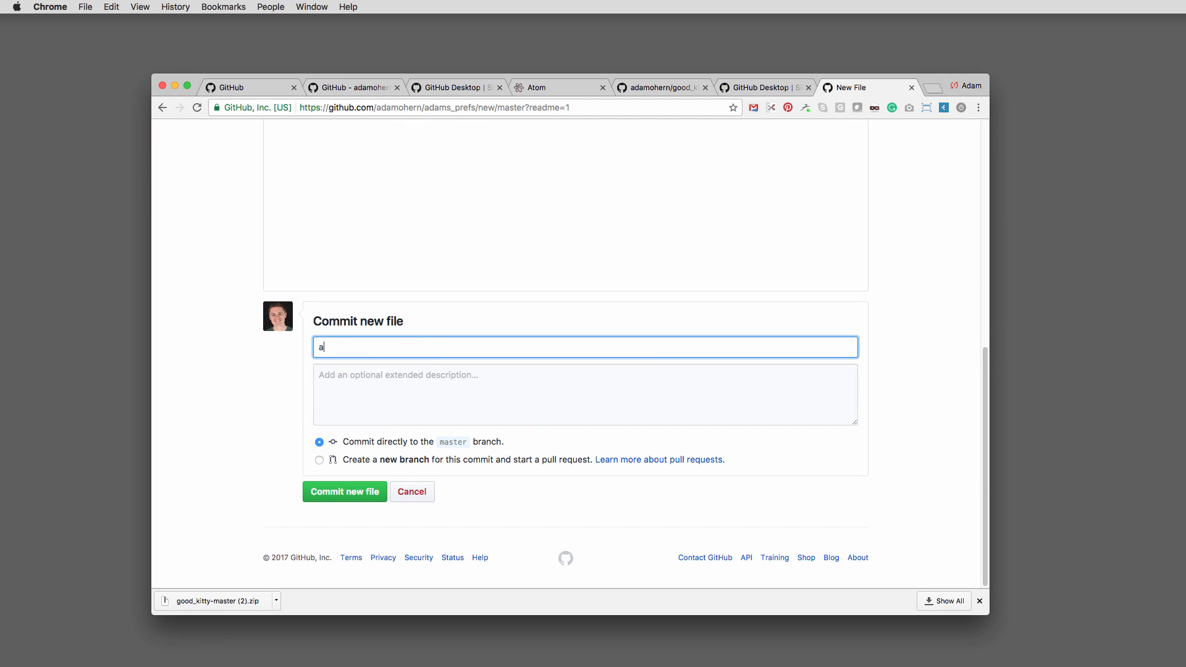
Commit README.md directly to master with the message 'added readme'
click(345, 492)
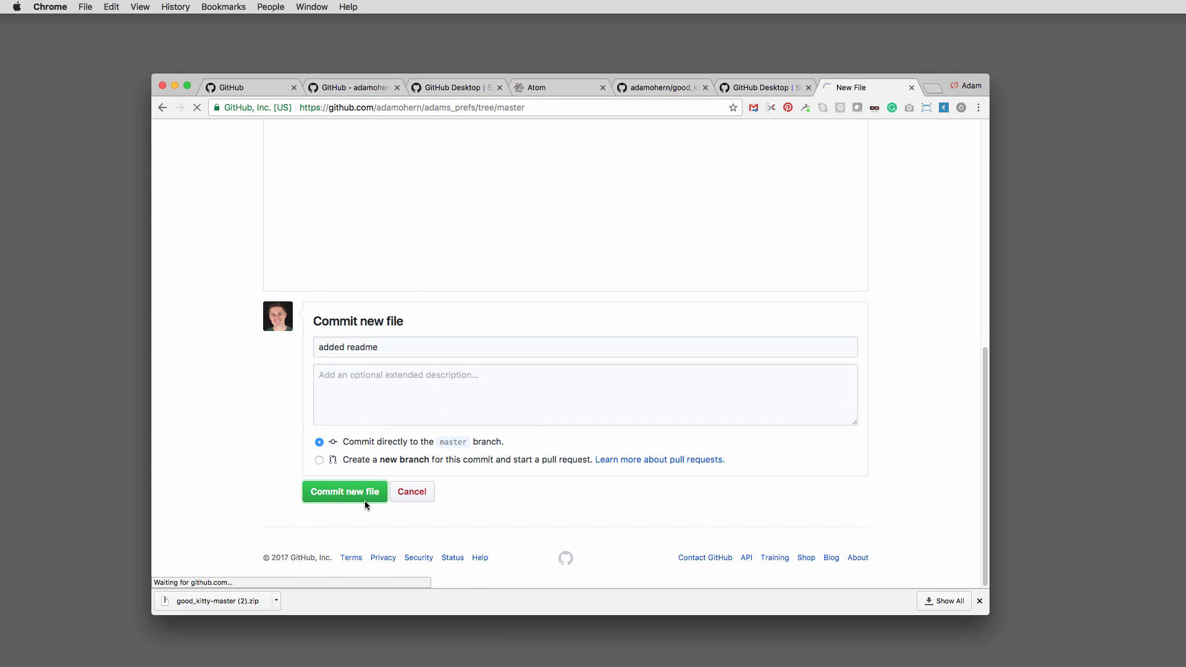
click(344, 491)
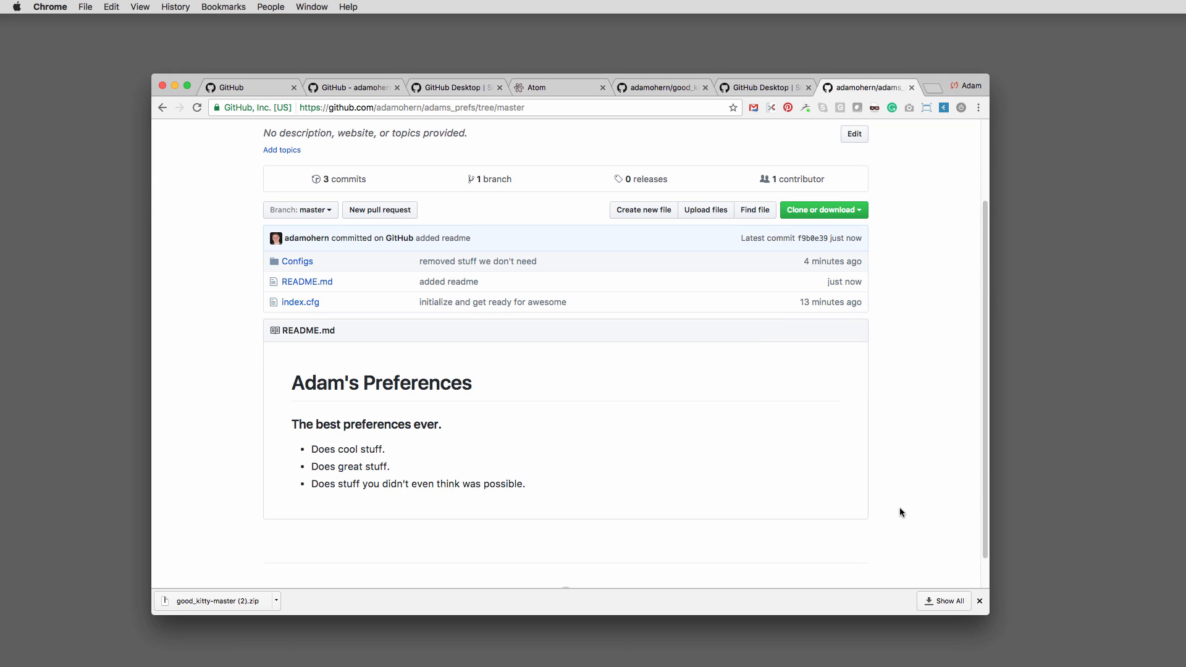